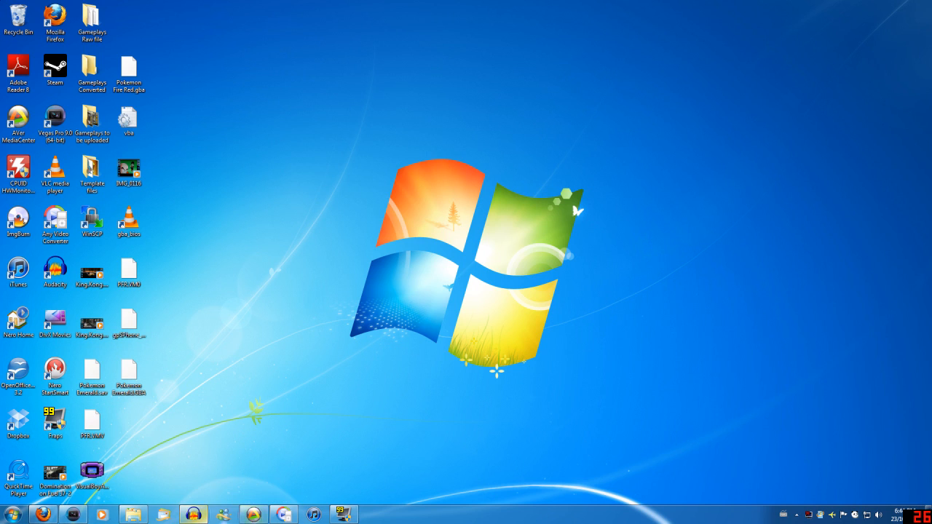
- Launch AVerMedia Center maximized on its Settings section
double_click(17, 117)
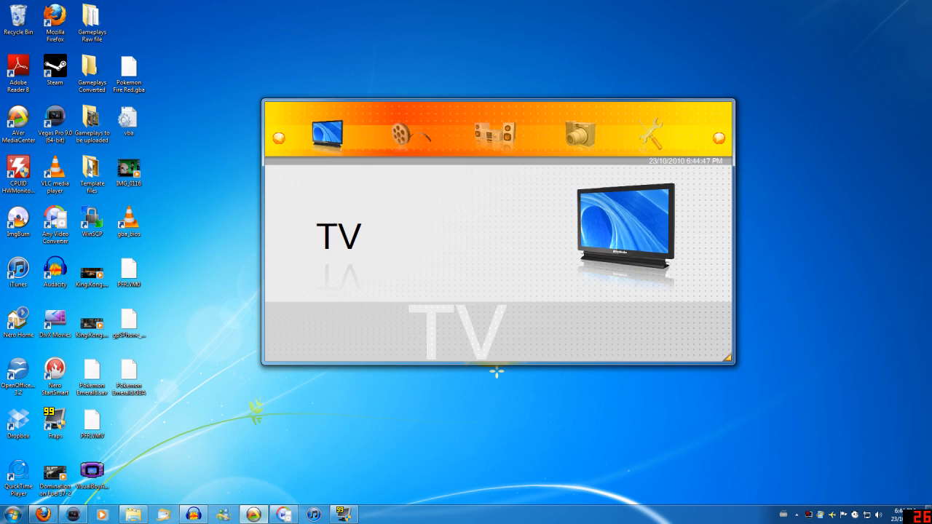
click(651, 134)
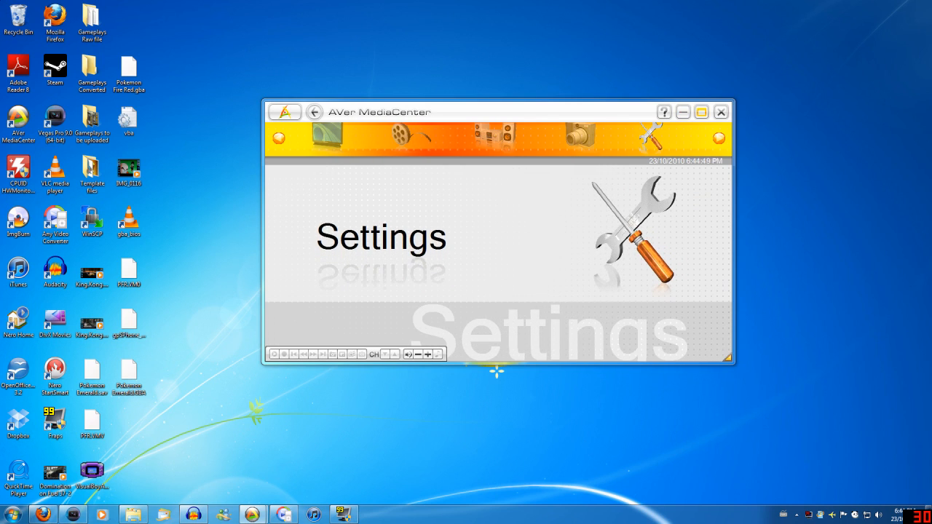
click(701, 111)
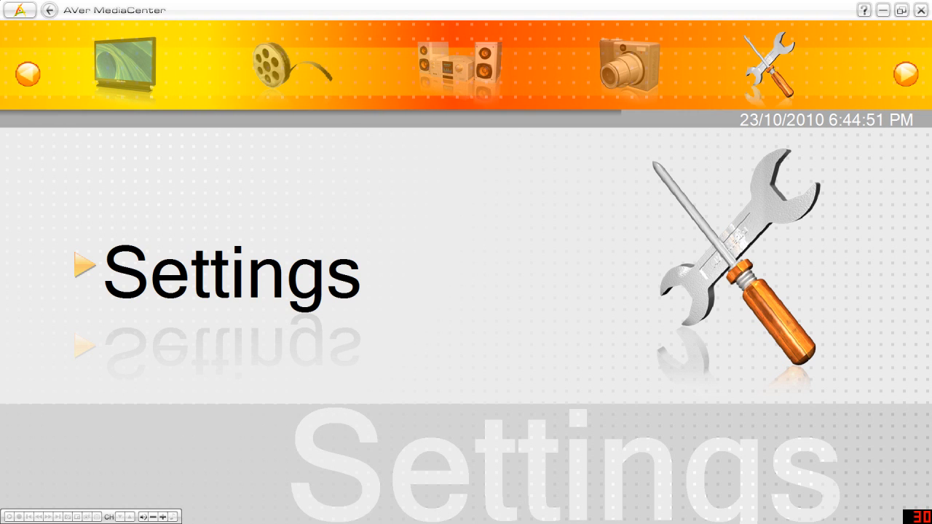
- Reach the TV HD input source settings showing MPEG-2 as record format
click(233, 275)
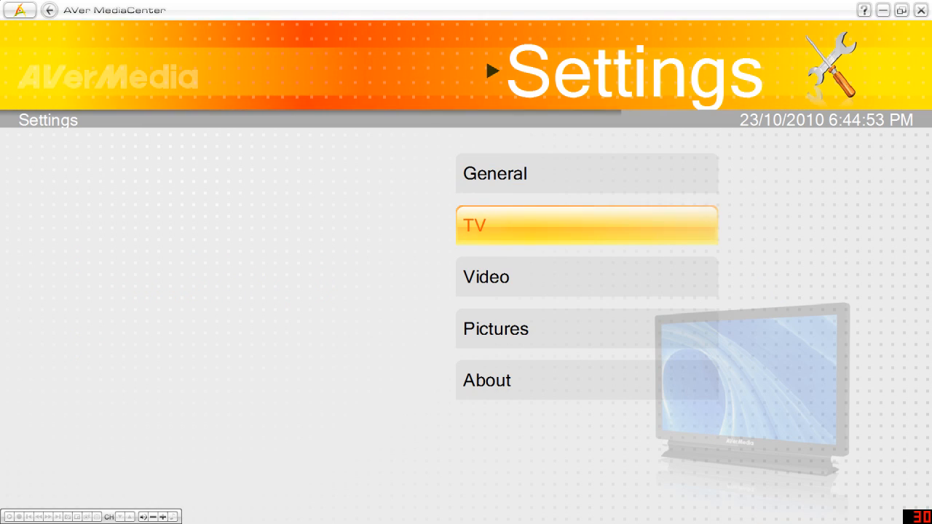
click(586, 224)
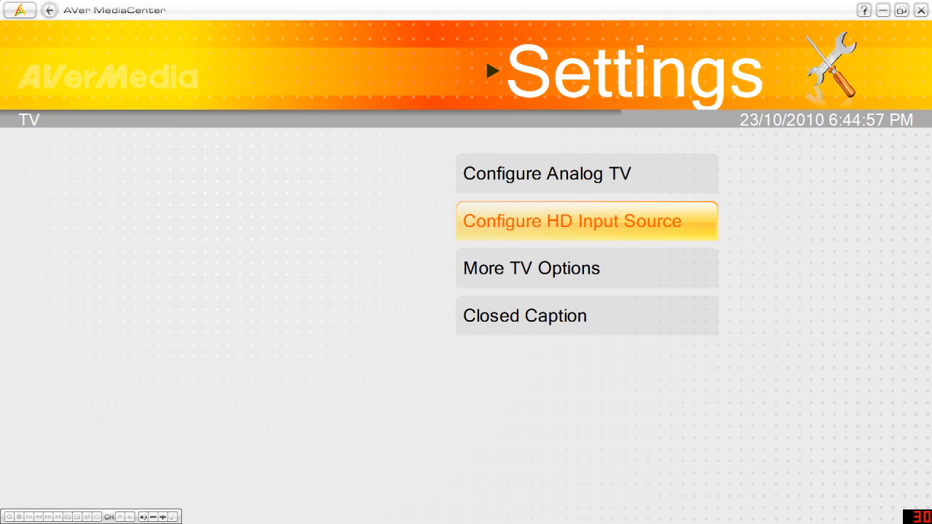
click(585, 221)
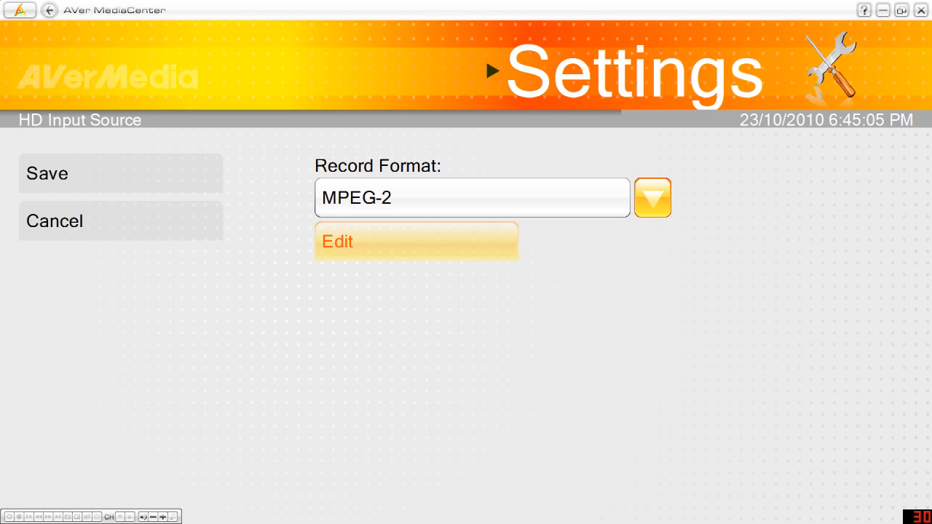
- Keep the record format MPEG-2 with video size 1280x720
click(652, 198)
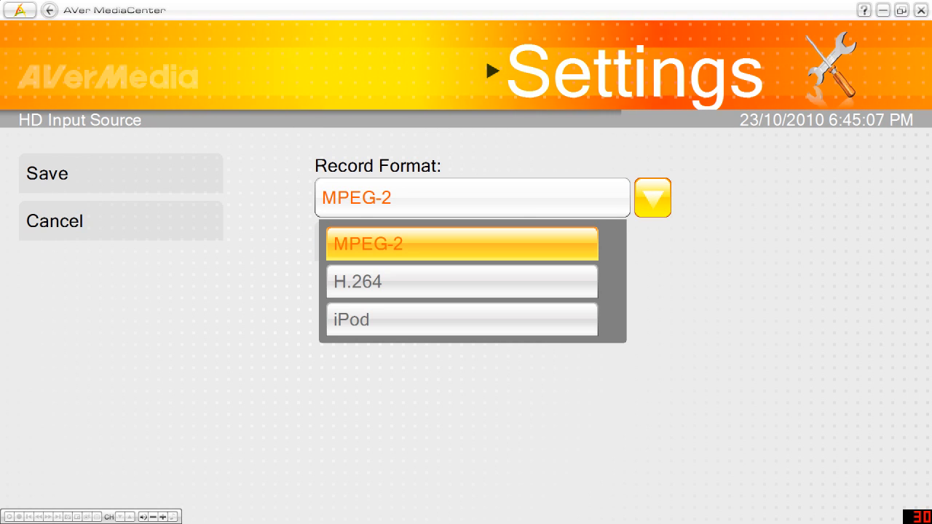
click(462, 243)
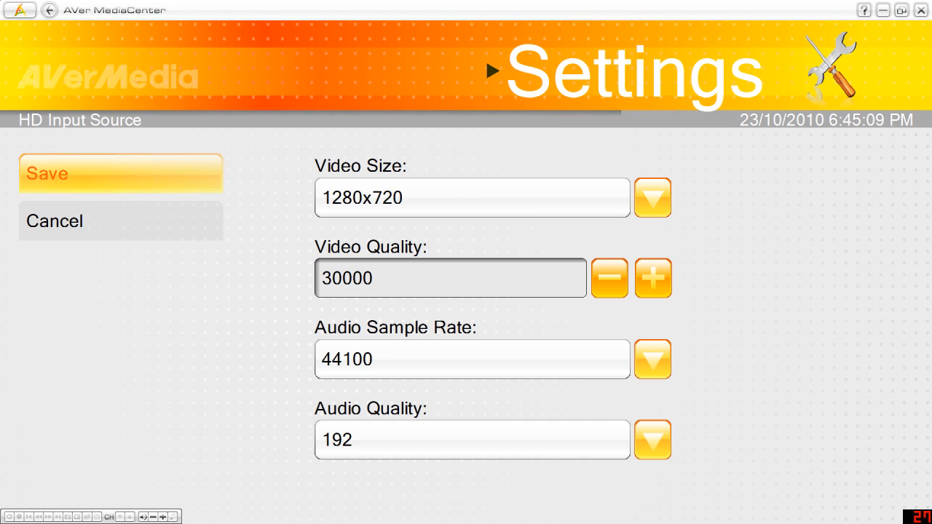
click(652, 198)
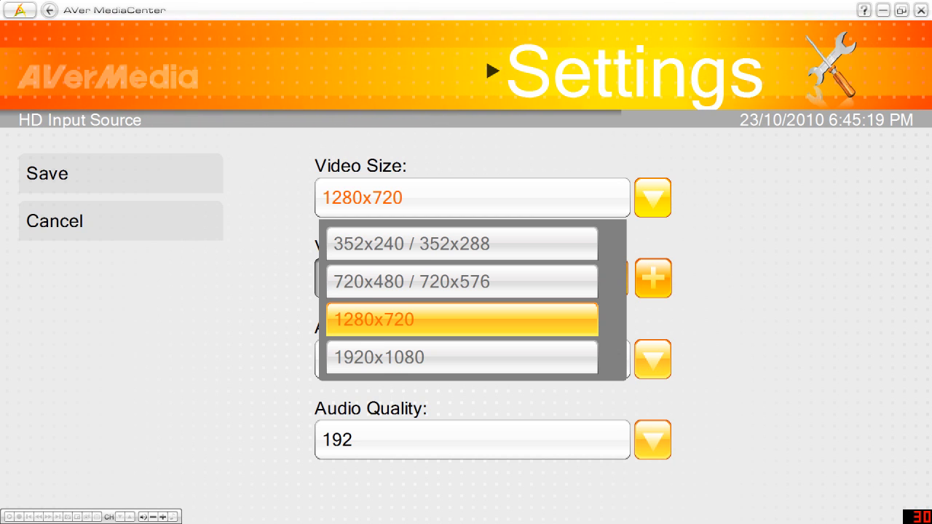
click(462, 319)
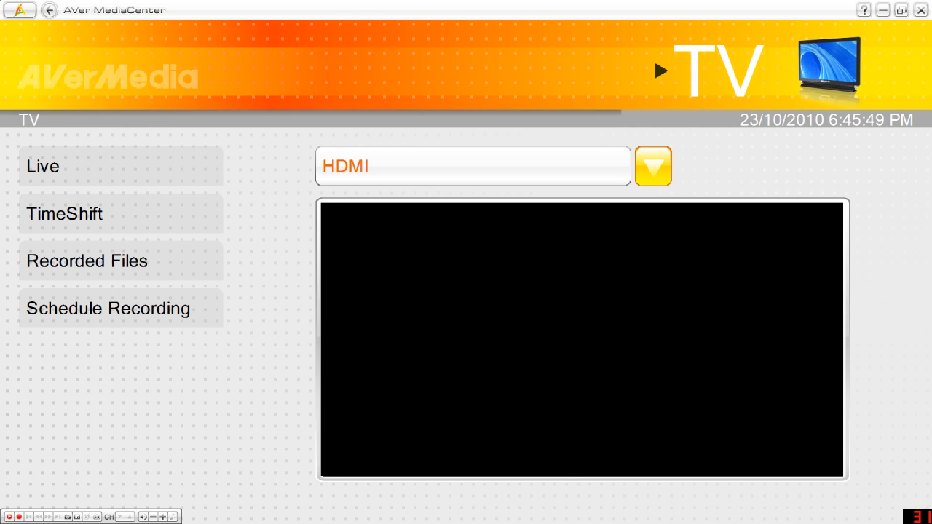
- Choose HDMI as the live input source so the Xbox dashboard previews
click(652, 166)
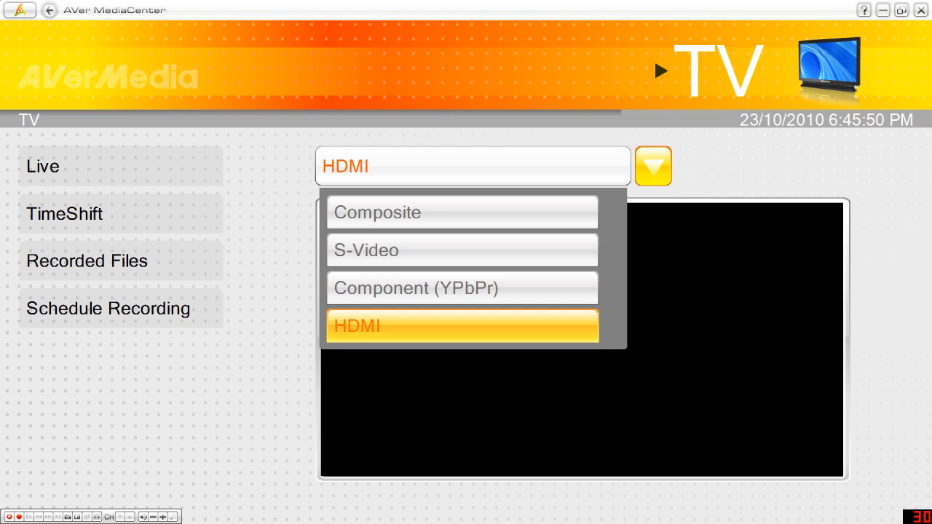
click(461, 327)
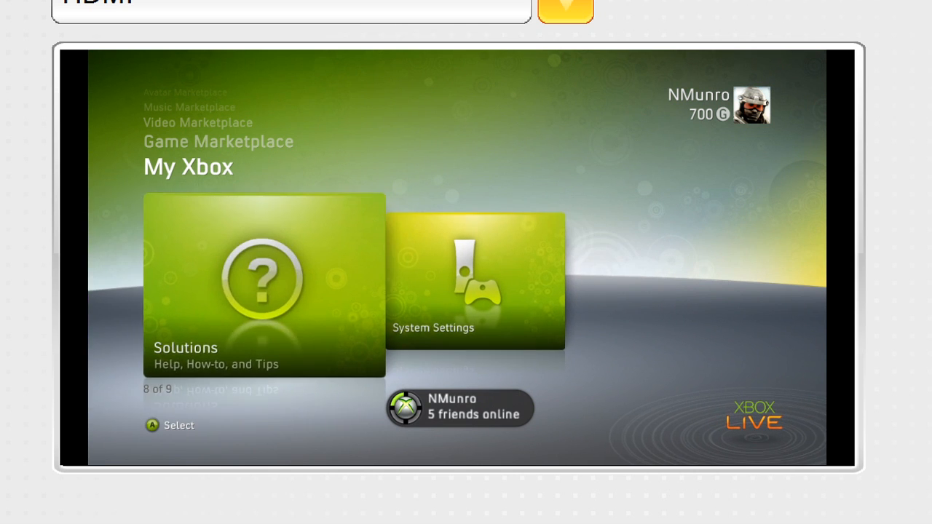
- View the Xbox HDTV settings at 720p, then exit the media centre
click(475, 284)
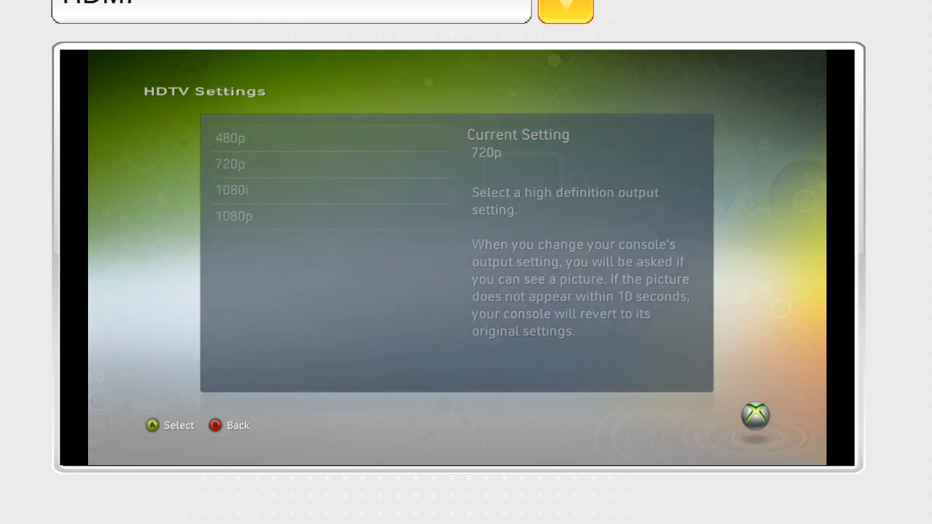
click(236, 426)
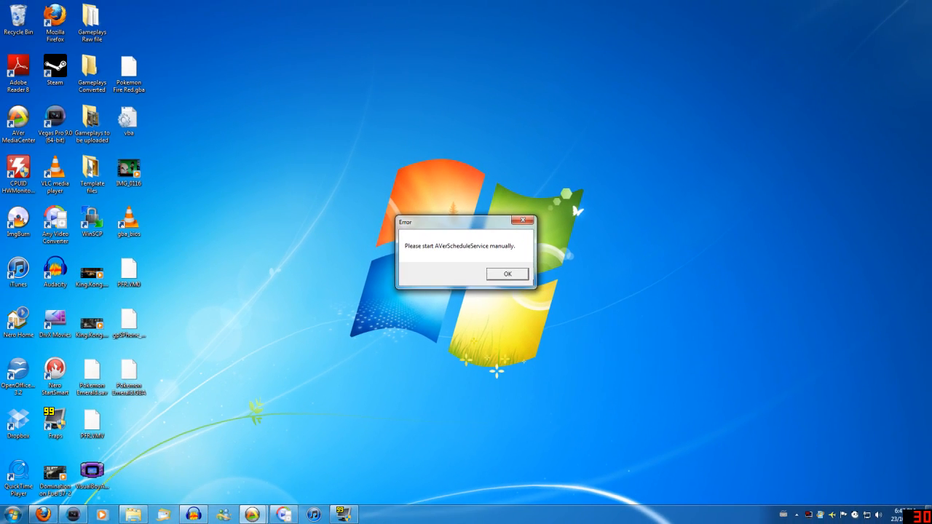
- Dismiss the AVerScheduleService error and launch Any Video Converter
click(506, 274)
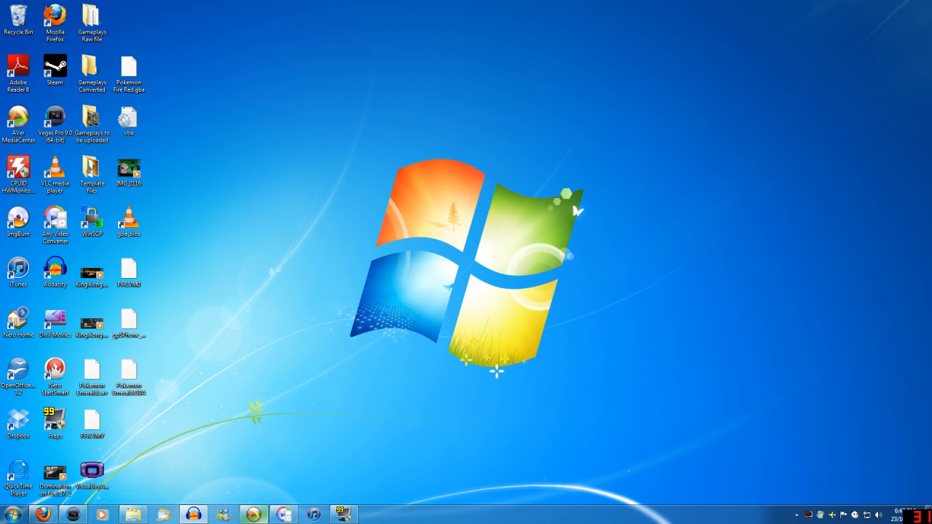
double_click(55, 222)
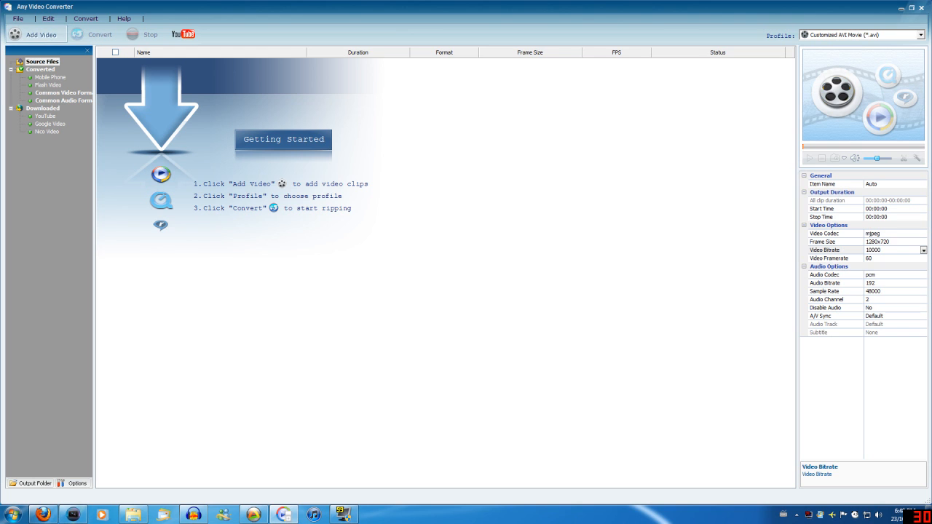
click(35, 35)
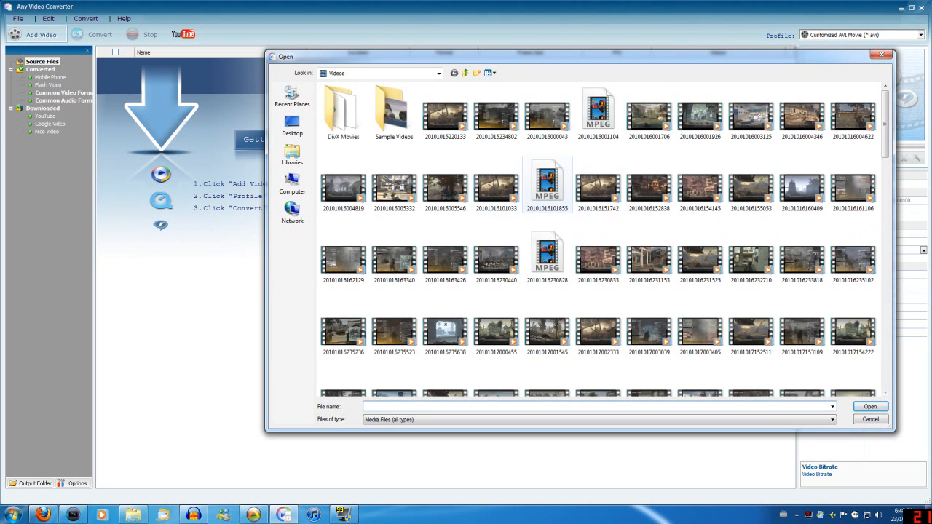
click(870, 419)
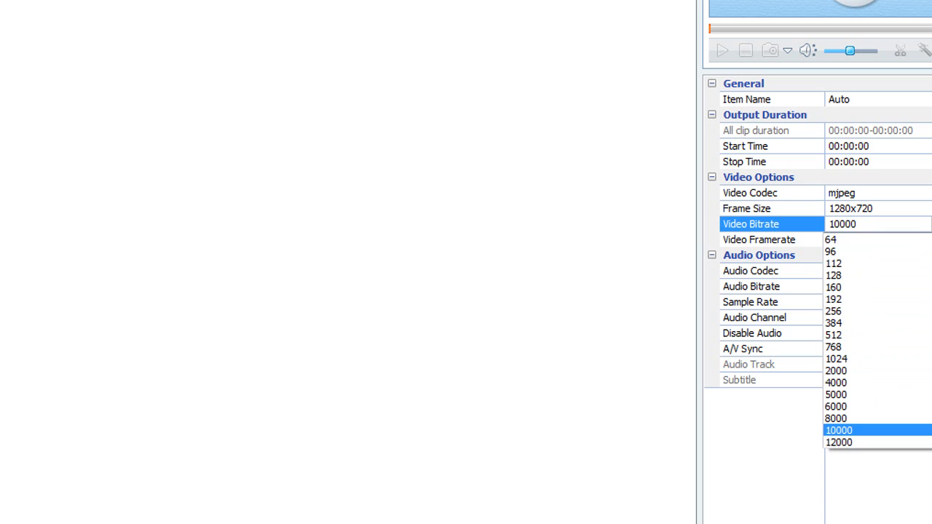
click(839, 431)
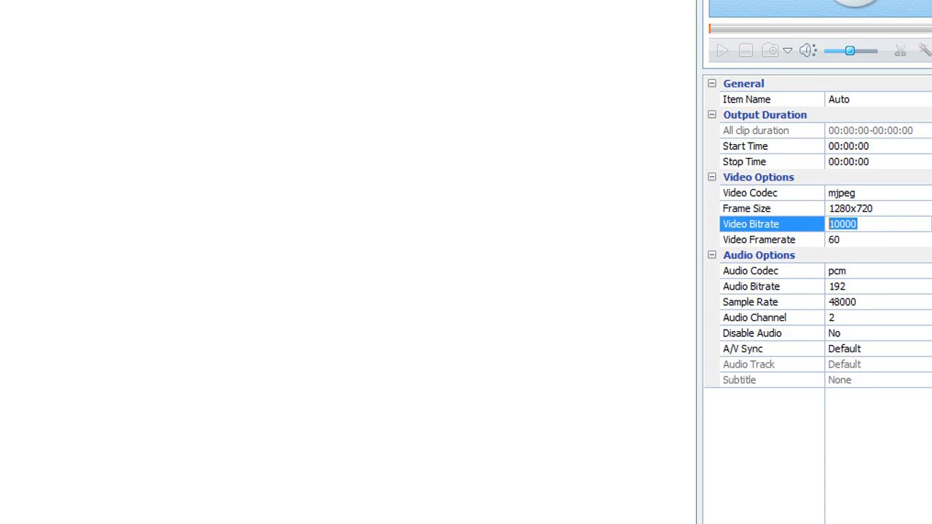
click(758, 239)
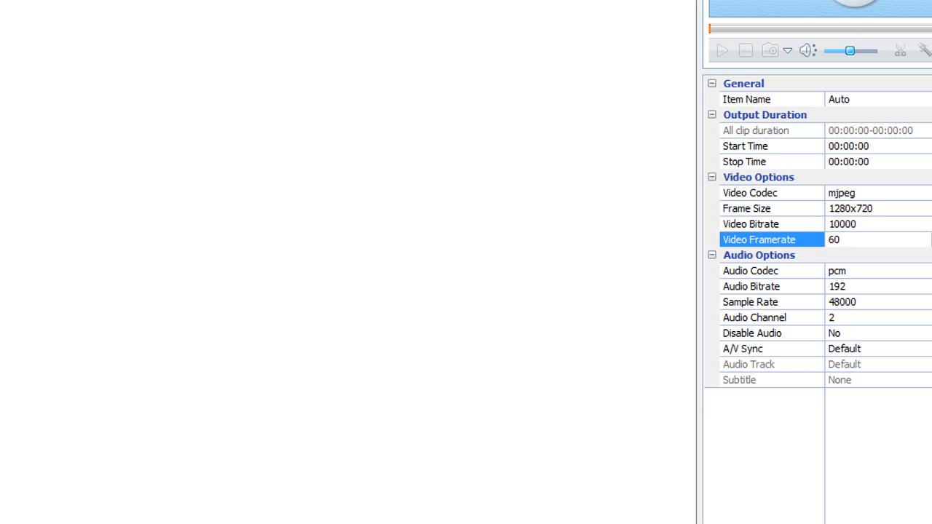
click(750, 269)
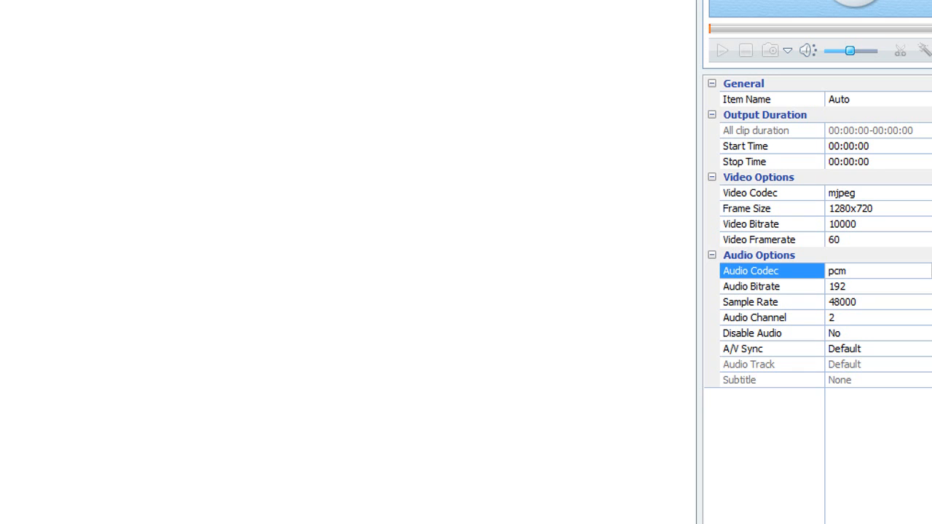
click(772, 285)
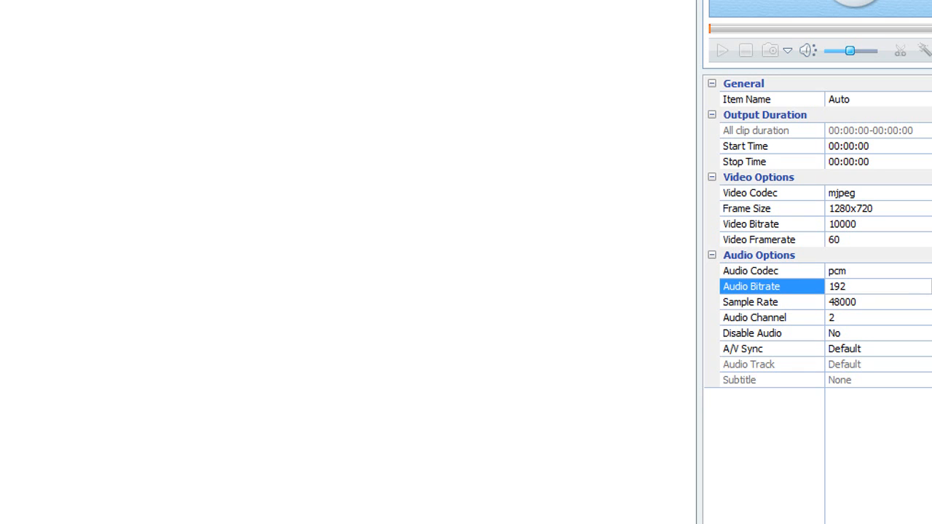
click(754, 317)
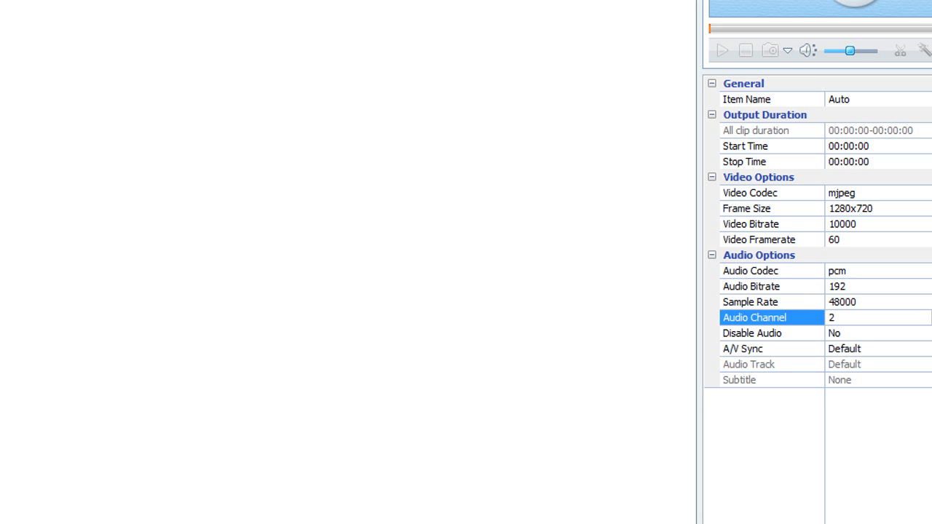